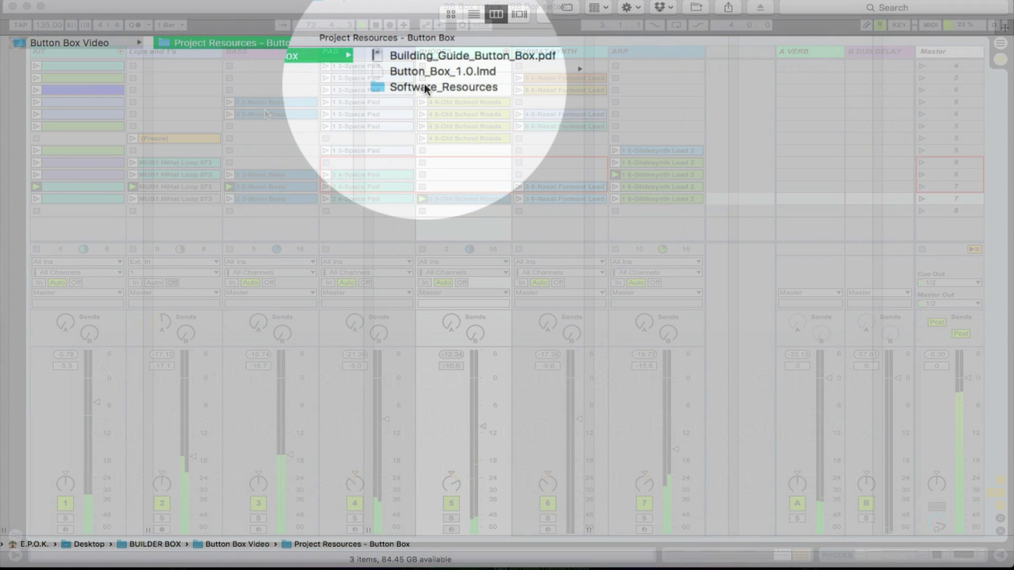
# Step: Show Livid_Button_Box inside Software_Resources > Ableton_MIDI_Remote_Scripts_Button_Box, previewing its readme along the way
pyautogui.click(443, 88)
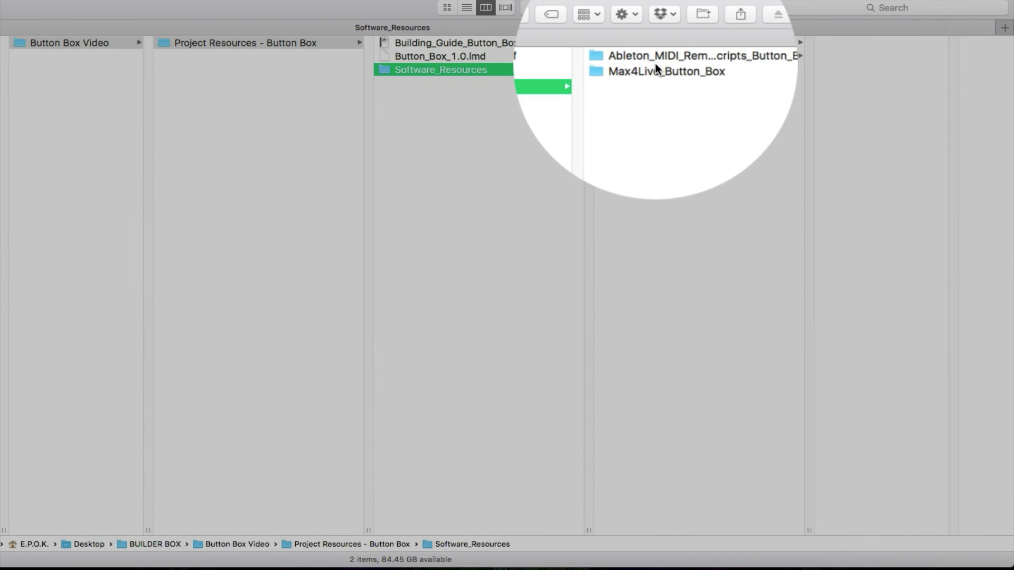
pyautogui.click(704, 56)
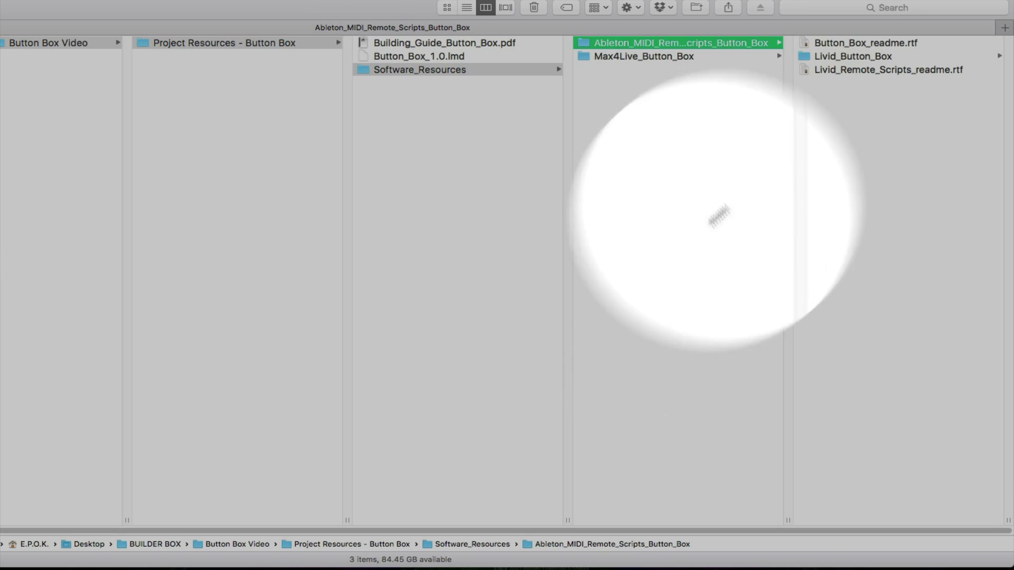
pyautogui.click(887, 69)
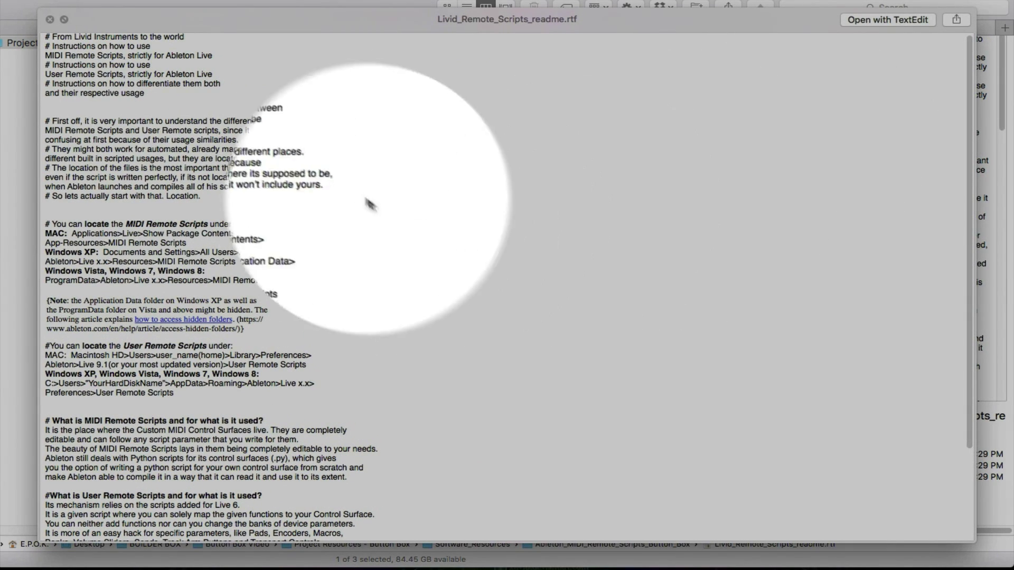
pyautogui.moveTo(158, 304)
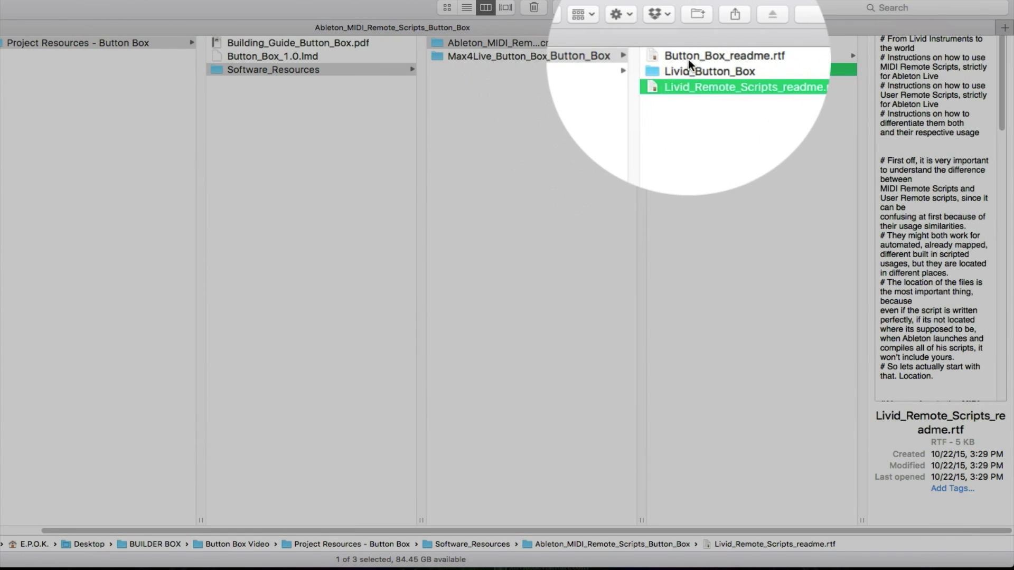
pyautogui.click(709, 70)
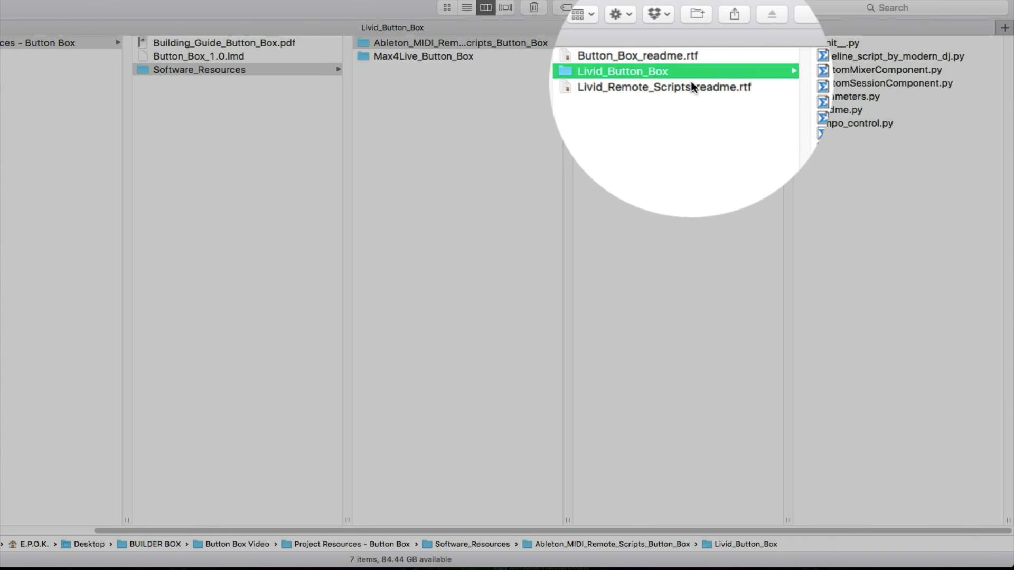